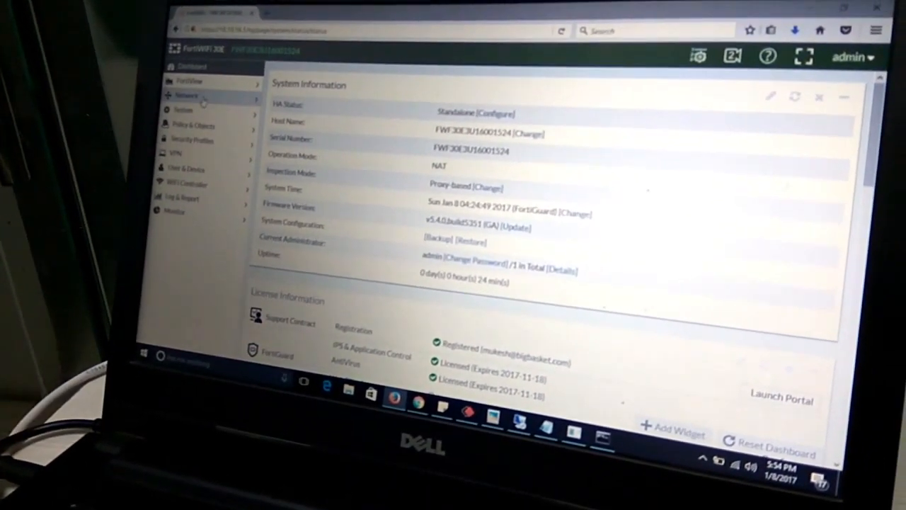
- Go to the Network > Interfaces list to reach the internal LAN switch interface
click(190, 95)
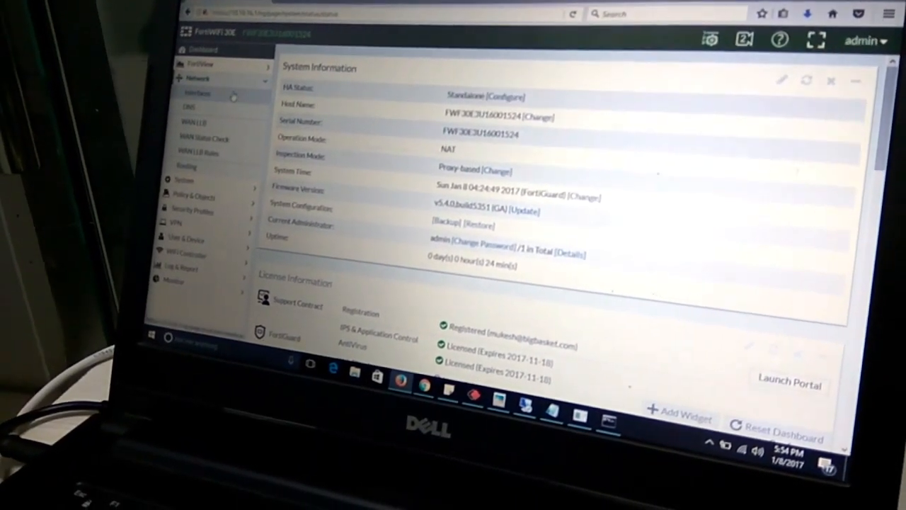
click(201, 93)
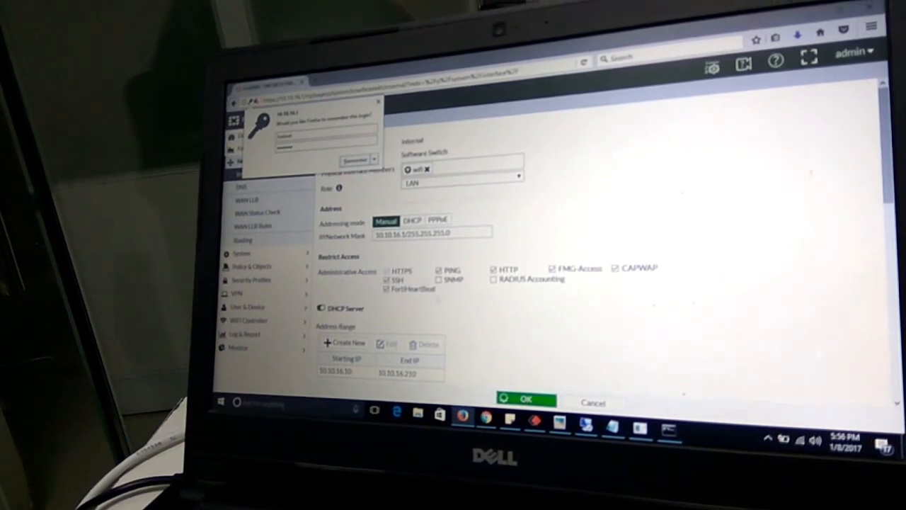
- Enable DHCP Server on the LAN interface with range 10.10.17.50–10.10.17.254, netmask 255.255.255.0
click(527, 398)
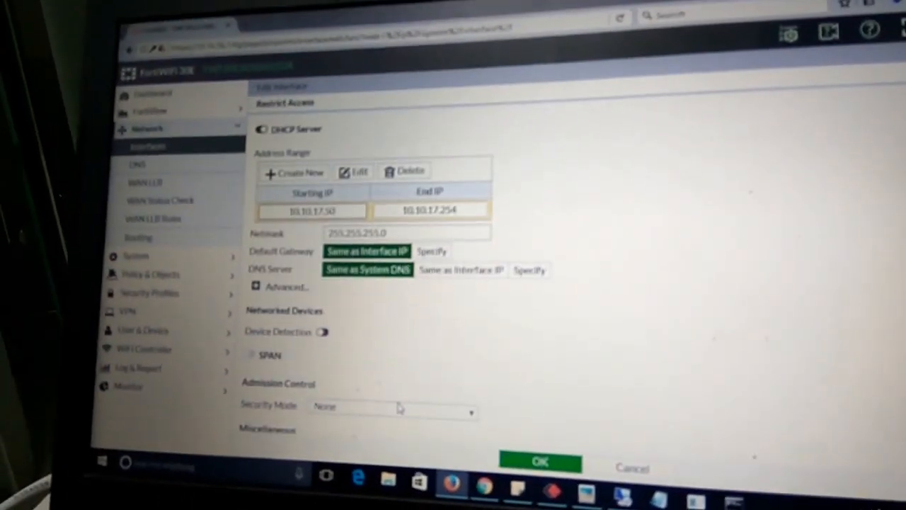
scroll(down, 3)
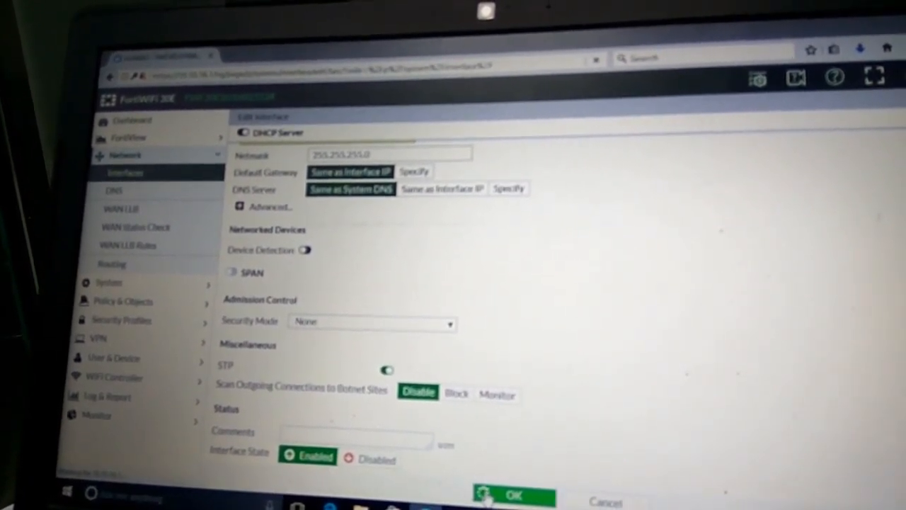
- Save the LAN interface with OK and bring up lan2 for editing
click(517, 496)
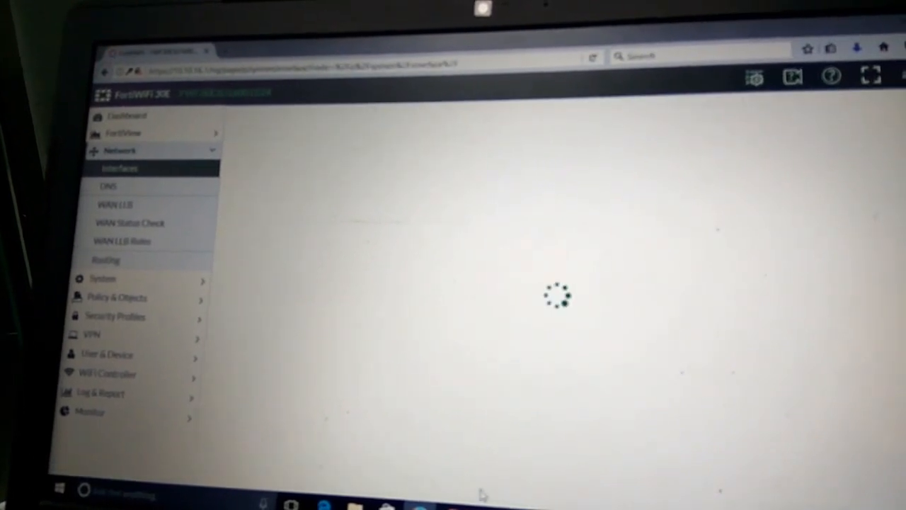
click(119, 168)
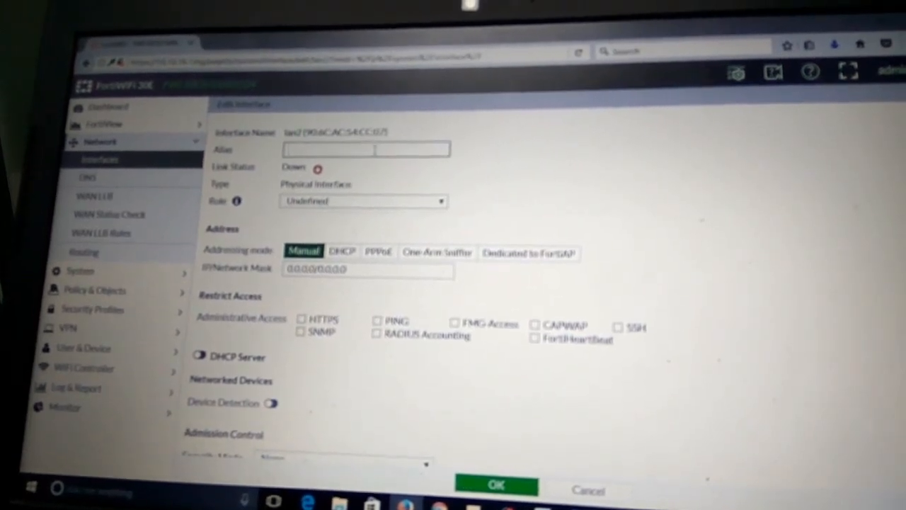
- Alias lan2 as WAN, give it the WAN role and DHCP addressing mode
click(360, 199)
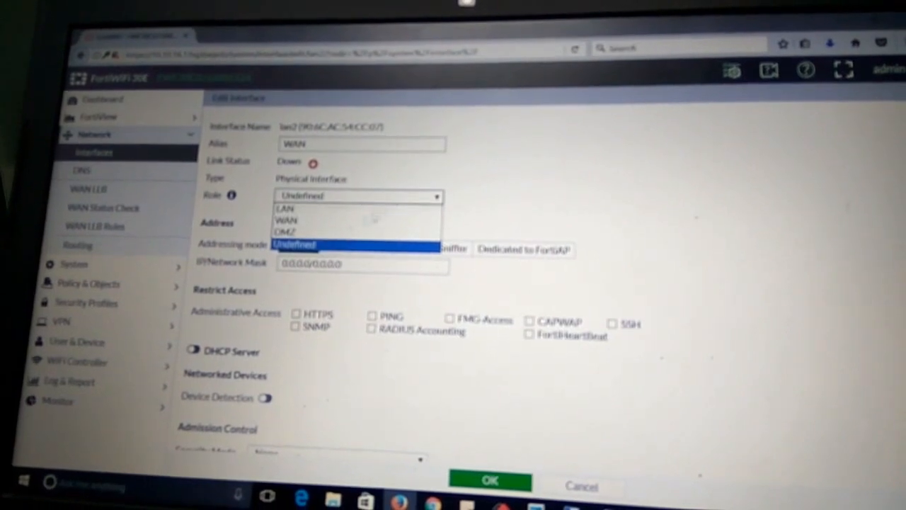
click(294, 244)
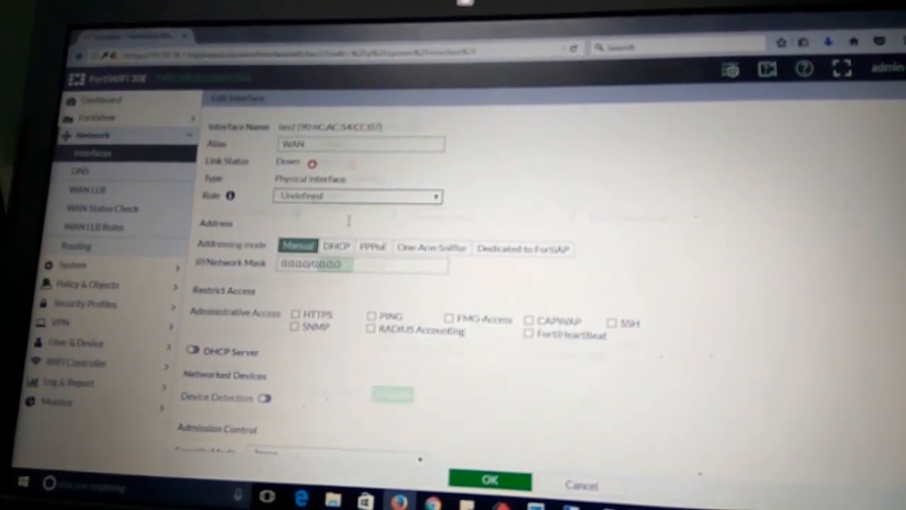
click(357, 195)
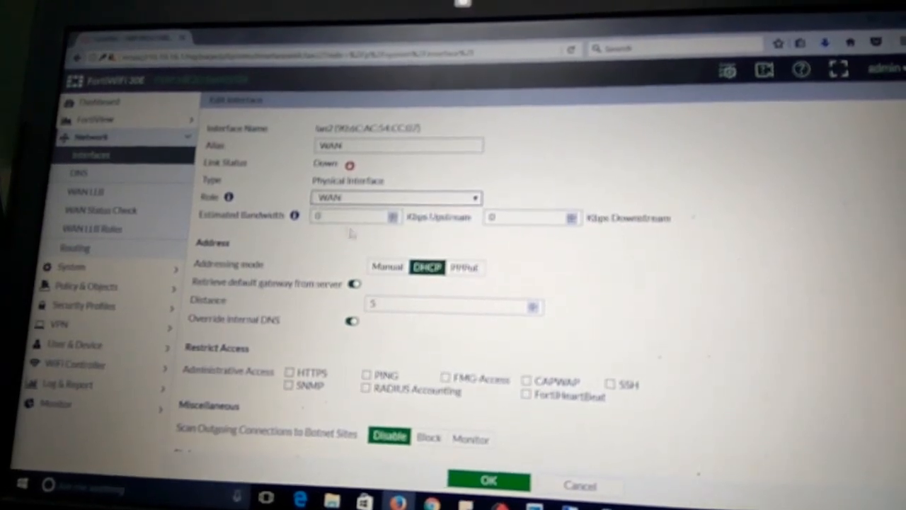
scroll(down, 3)
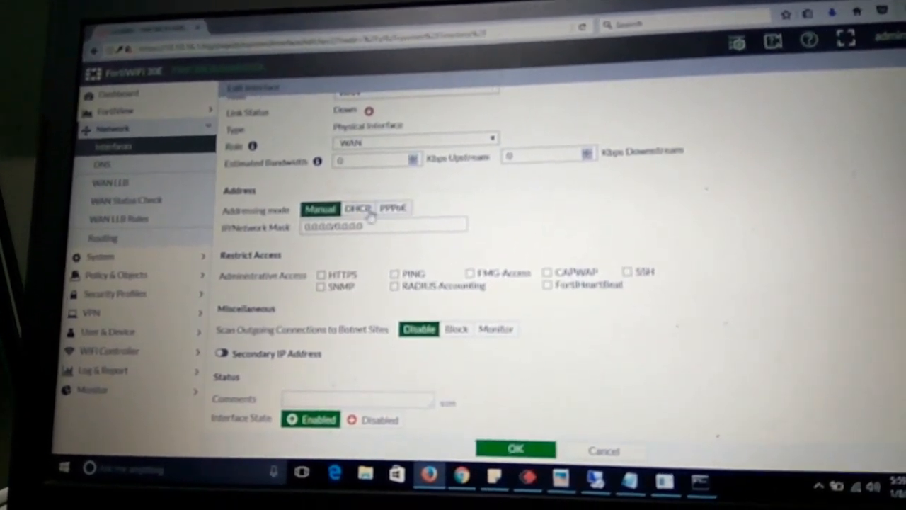
click(354, 210)
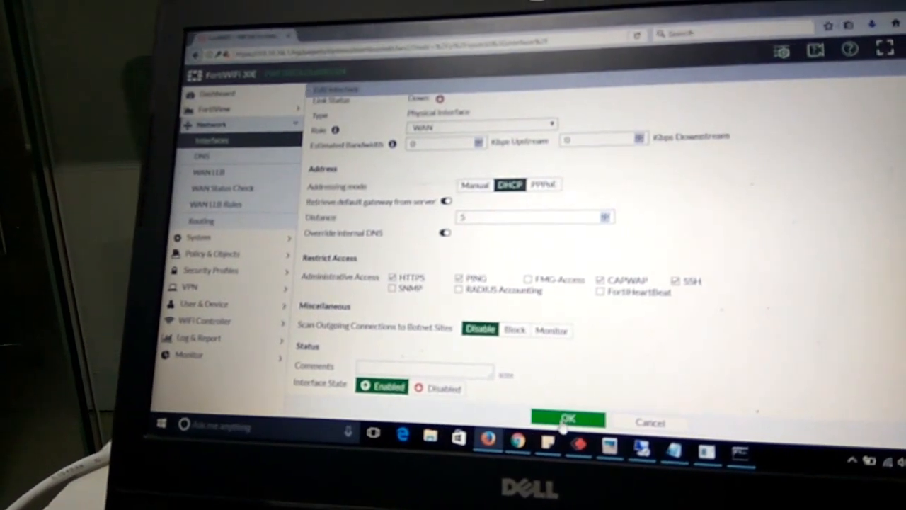
click(568, 418)
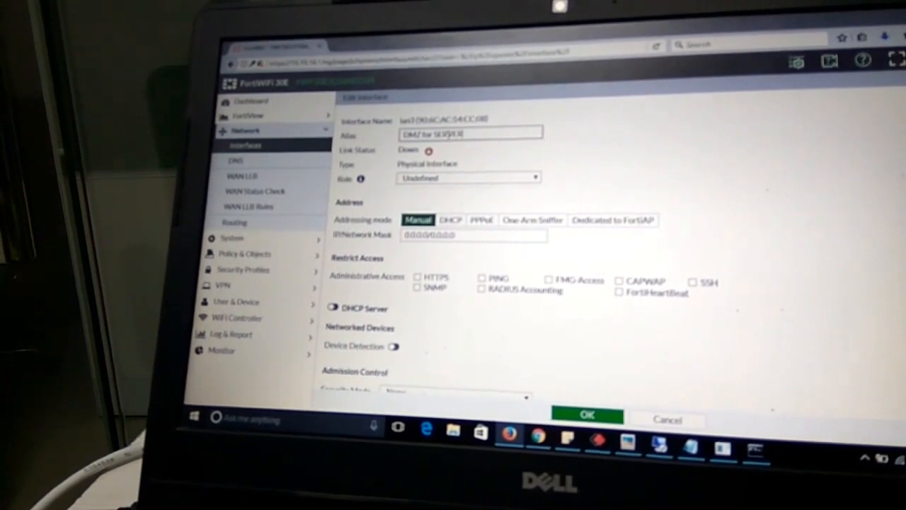
- Set lan3's role to DMZ with a manual address and allow HTTPS and PING access
click(468, 179)
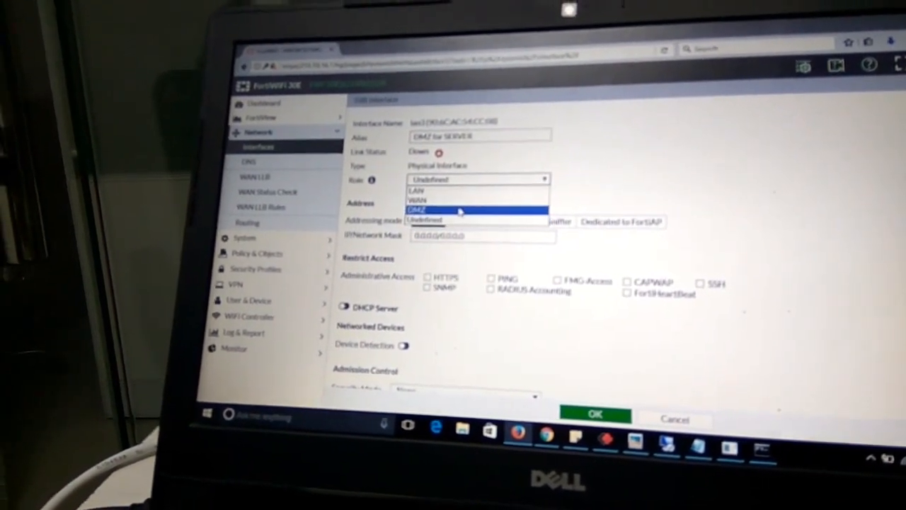
click(439, 209)
text(192.168.4.5/29)
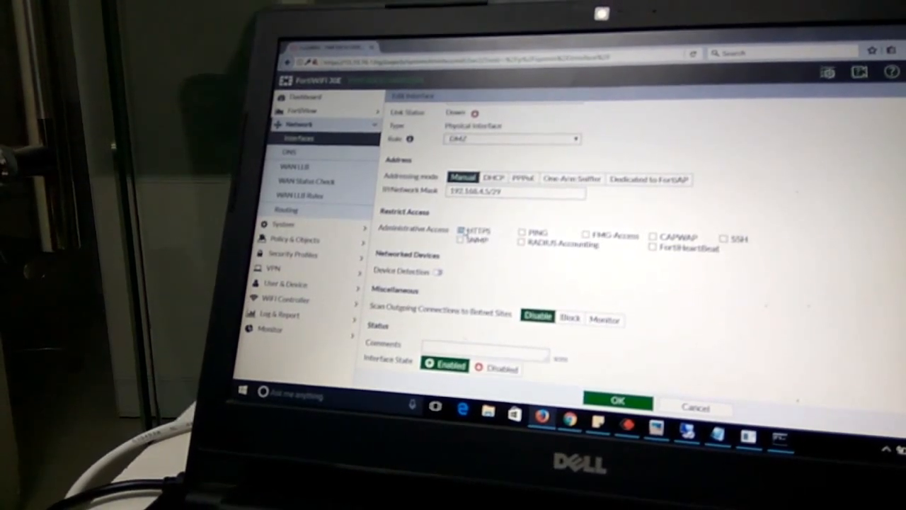
click(521, 233)
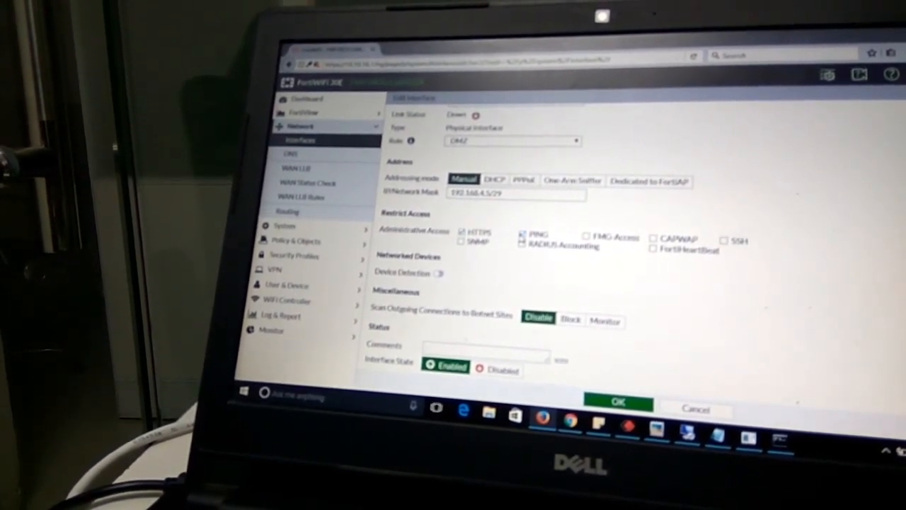